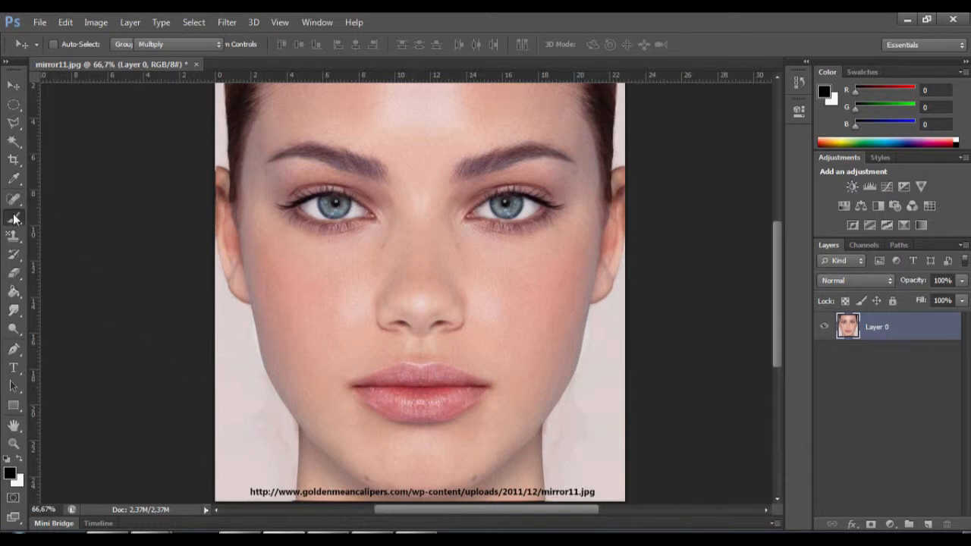
Step: Start painting a Quick Mask over the left iris with the Brush tool
{"action": "left_click", "coordinate": [14, 219]}
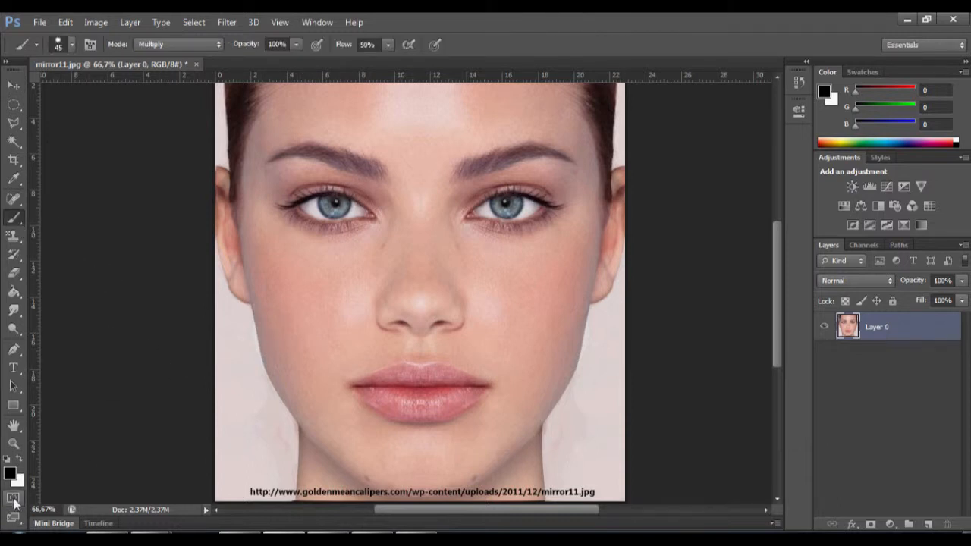
{"action": "left_click", "coordinate": [12, 497]}
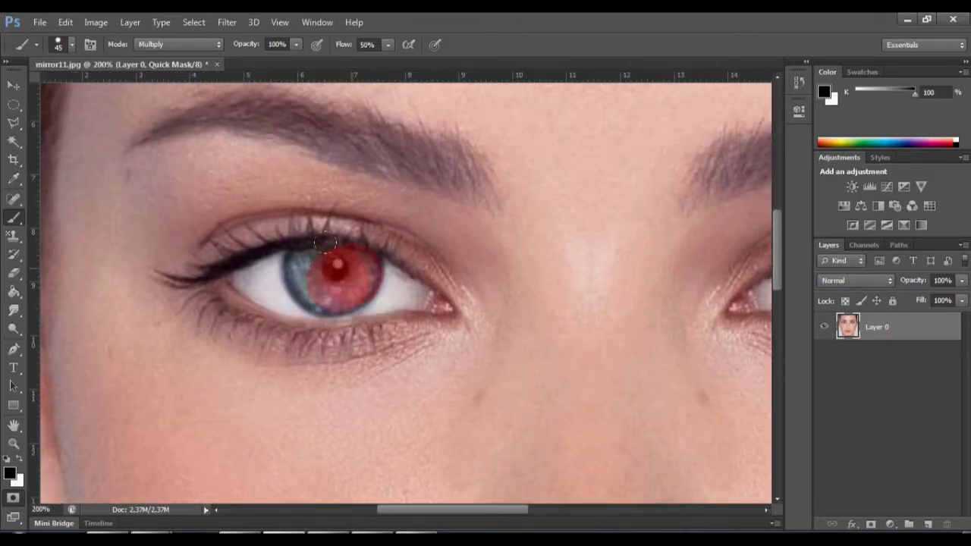
Step: Paint the red Quick Mask overlay over both irises completely
{"action": "left_click", "coordinate": [330, 273]}
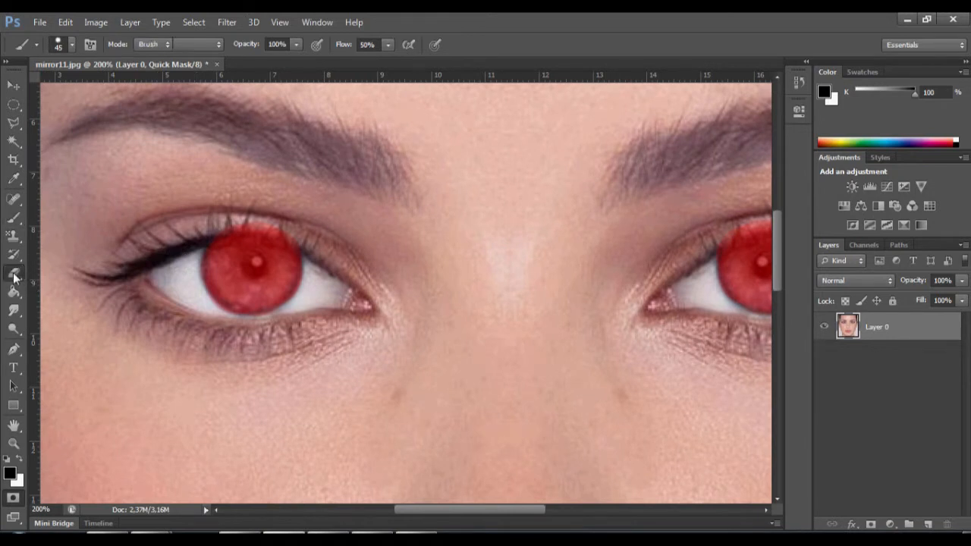
Step: Tidy the mask edges with the Eraser and exit Quick Mask to get the selection
{"action": "left_click", "coordinate": [14, 274]}
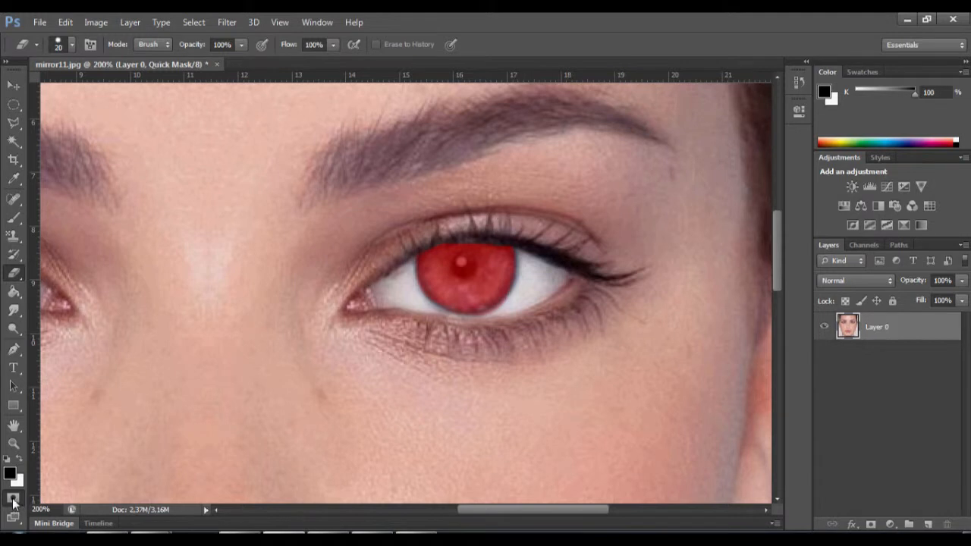
{"action": "left_click", "coordinate": [13, 497]}
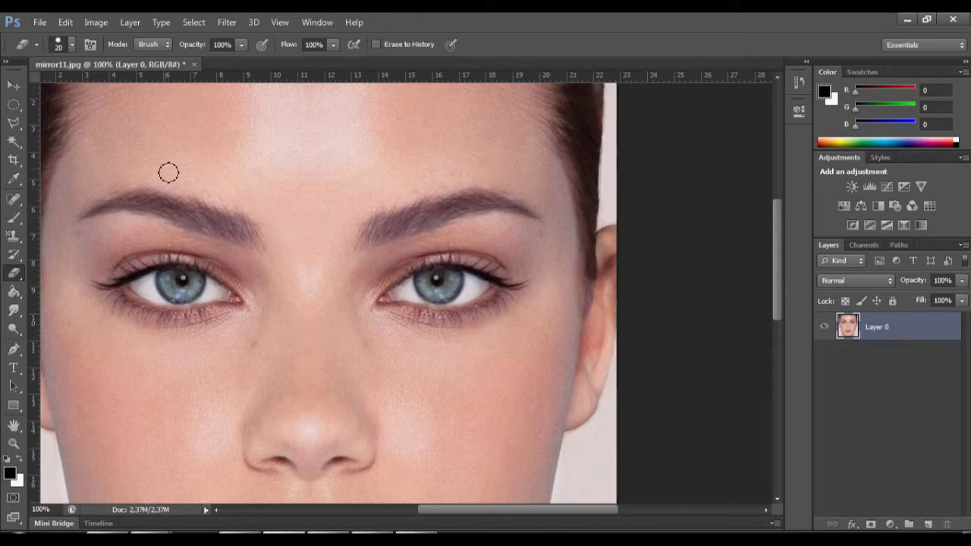
{"action": "left_click", "coordinate": [95, 23]}
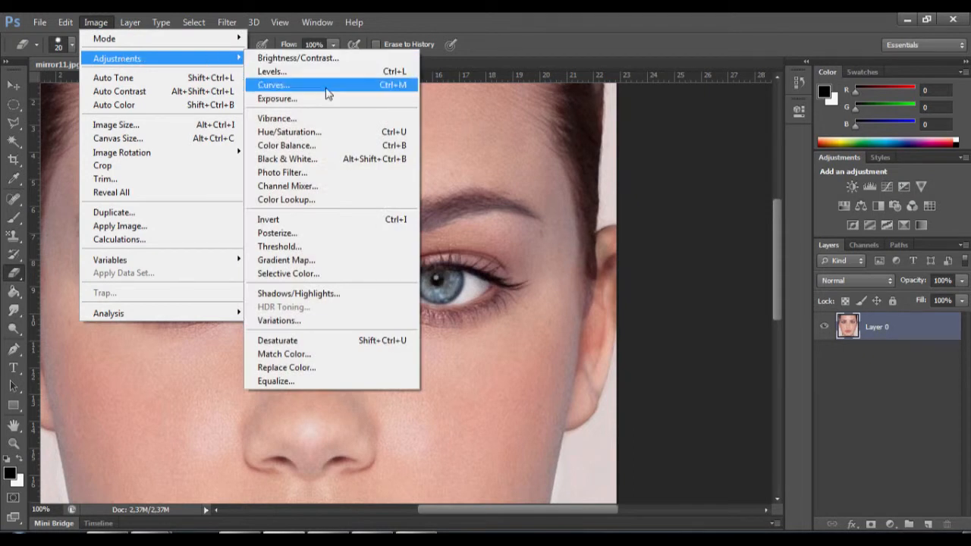
{"action": "left_click", "coordinate": [288, 131]}
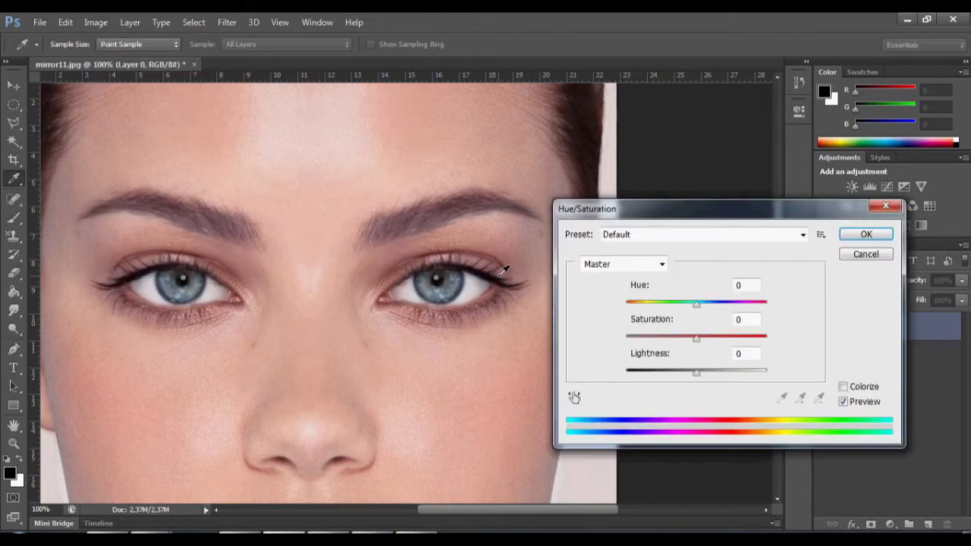
{"action": "left_click_drag", "start_coordinate": [697, 304], "coordinate": [758, 303]}
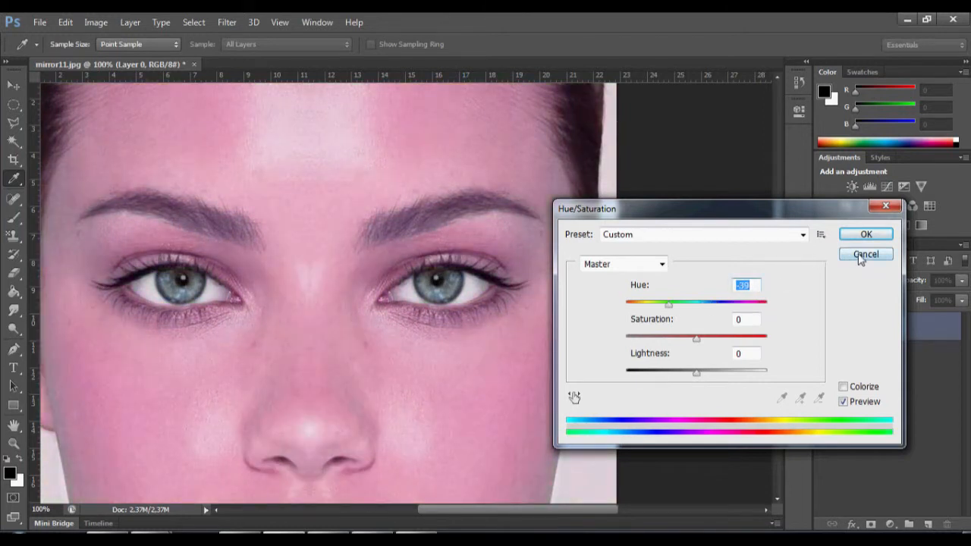
{"action": "left_click", "coordinate": [865, 255]}
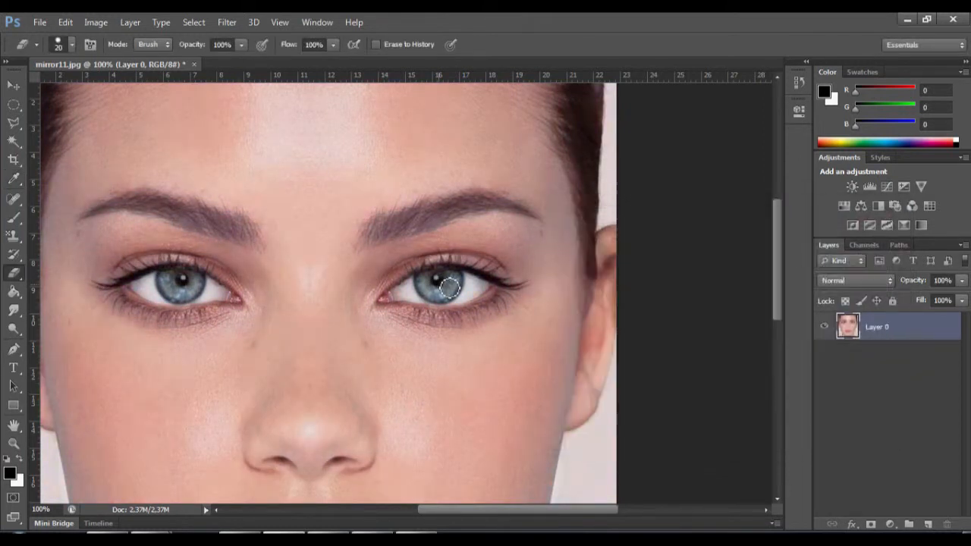
Step: Invert the selection via Select Inverse so only the irises are selected
{"action": "left_click", "coordinate": [14, 104]}
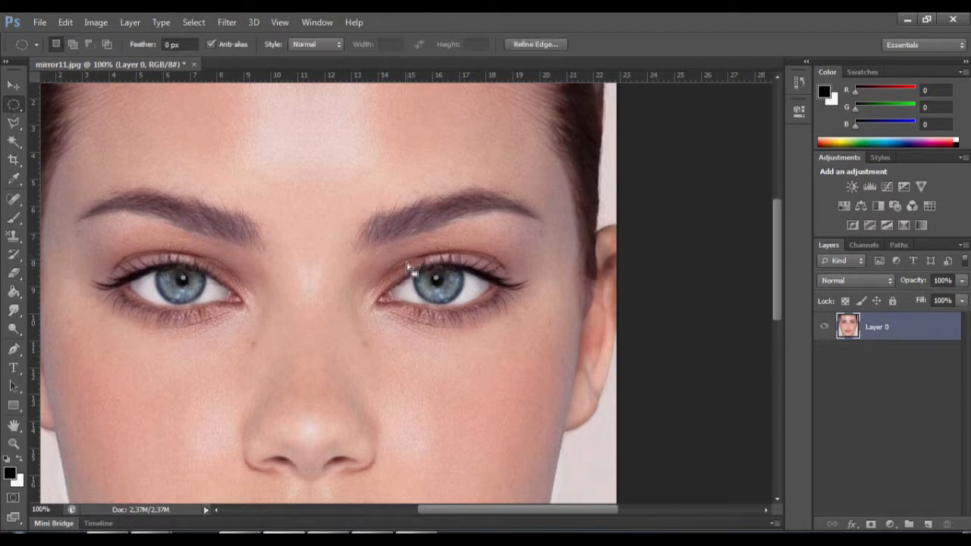
{"action": "right_click", "coordinate": [410, 266]}
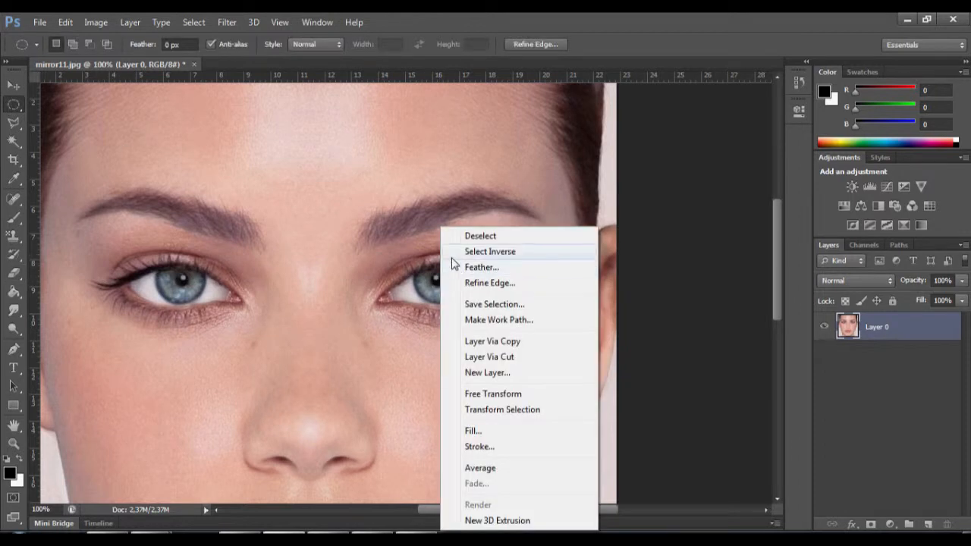
{"action": "mouse_move", "coordinate": [506, 255]}
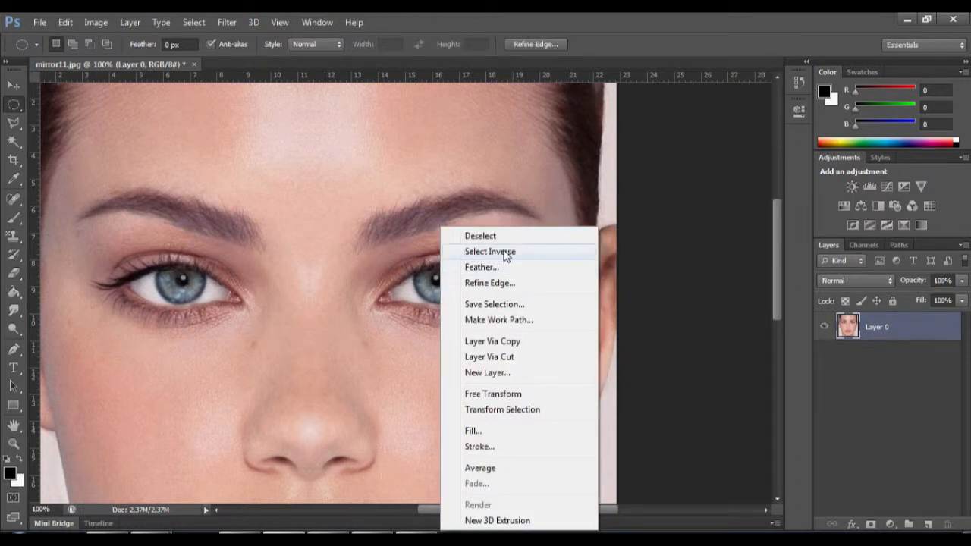
{"action": "left_click", "coordinate": [489, 252]}
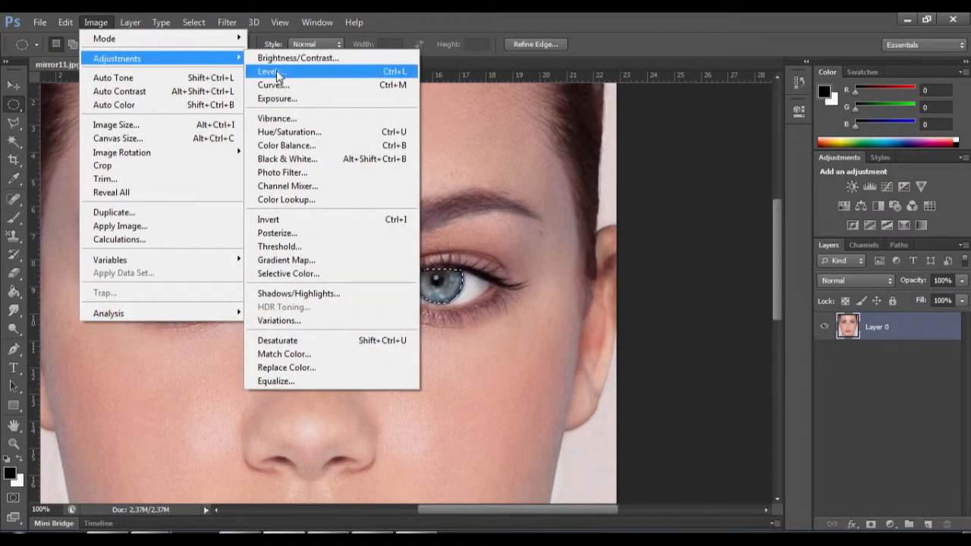
Step: In Hue/Saturation, shift the Hue slider until the irises turn a natural green
{"action": "left_click", "coordinate": [288, 131]}
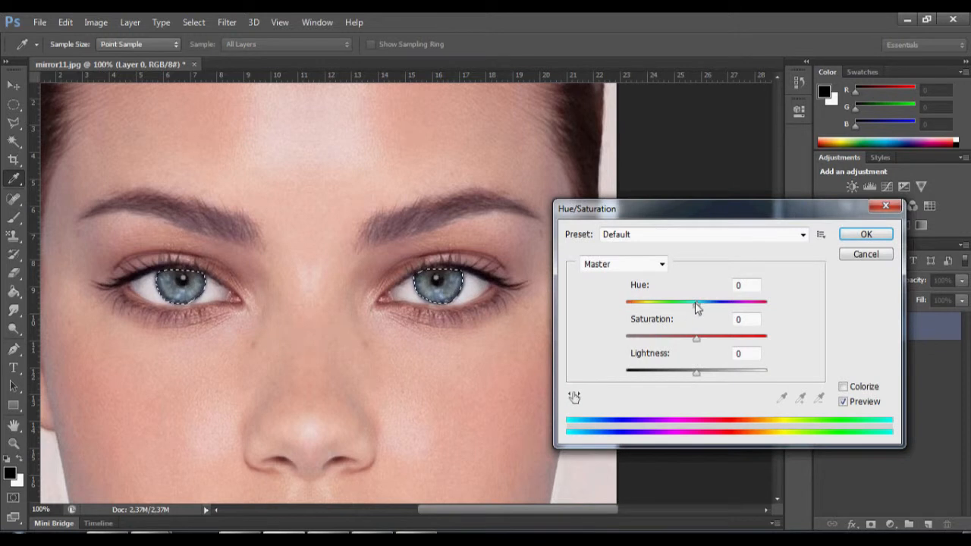
{"action": "left_click_drag", "start_coordinate": [697, 304], "coordinate": [756, 303]}
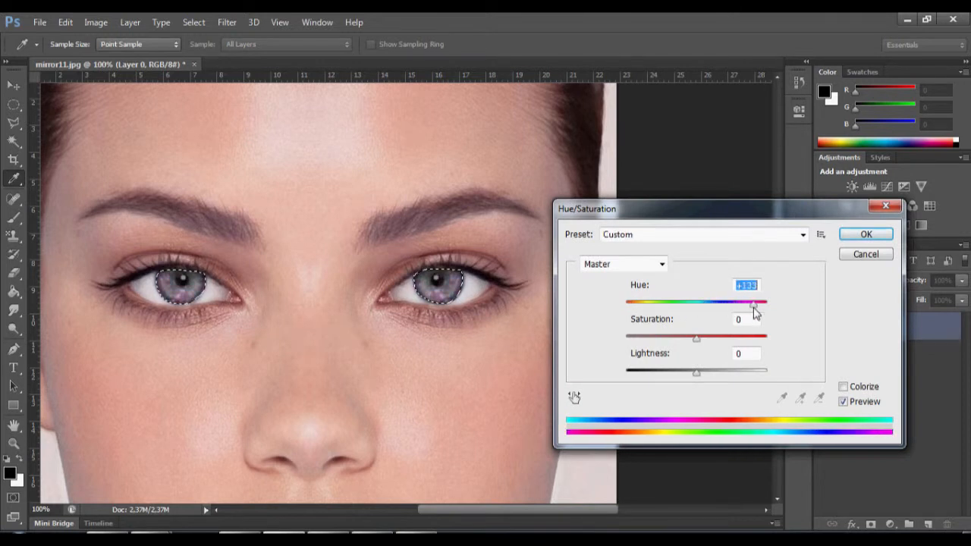
{"action": "left_click_drag", "start_coordinate": [756, 303], "coordinate": [625, 303]}
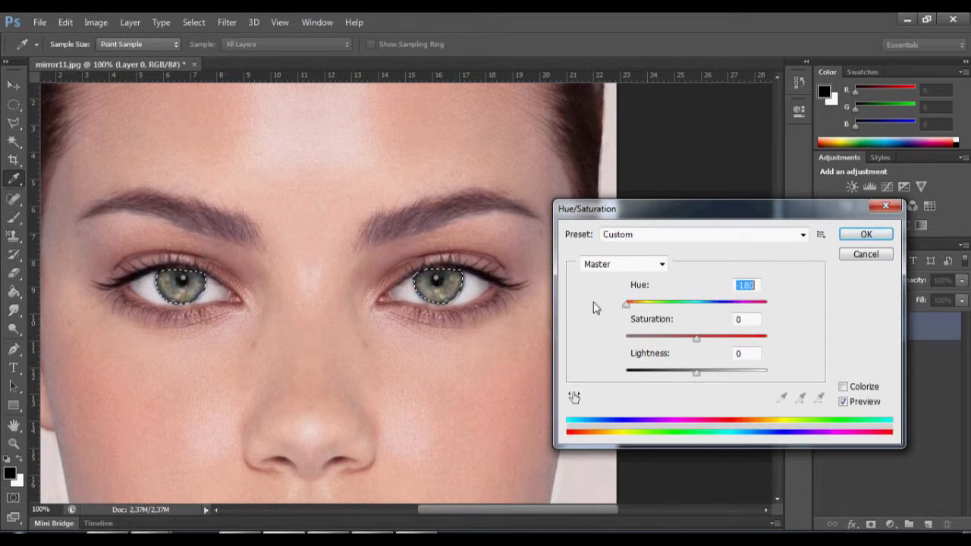
{"action": "left_click_drag", "start_coordinate": [625, 304], "coordinate": [650, 303]}
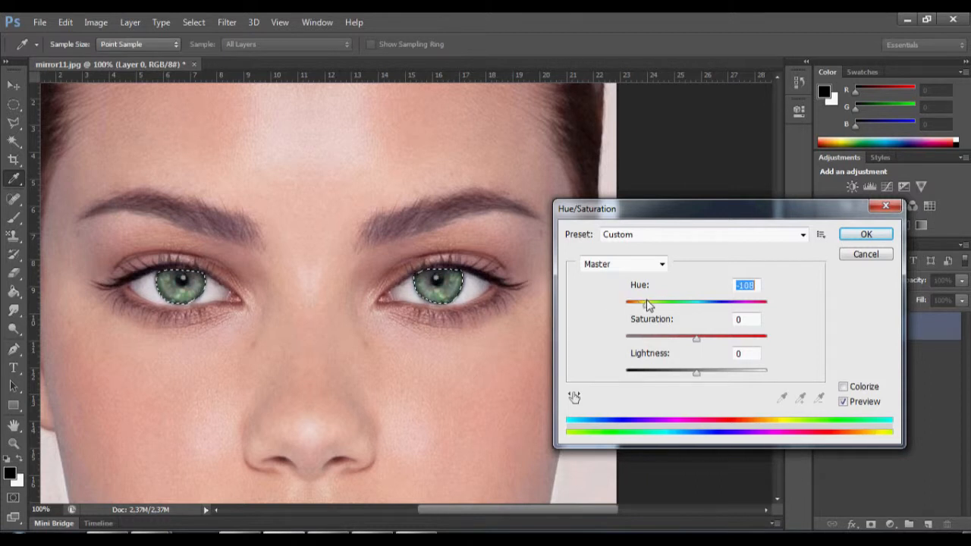
{"action": "left_click_drag", "start_coordinate": [646, 302], "coordinate": [654, 302]}
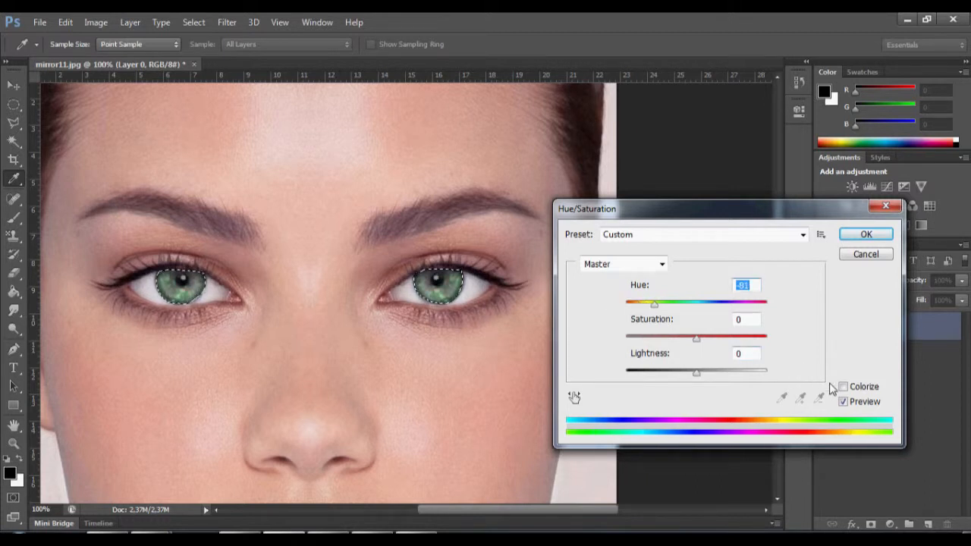